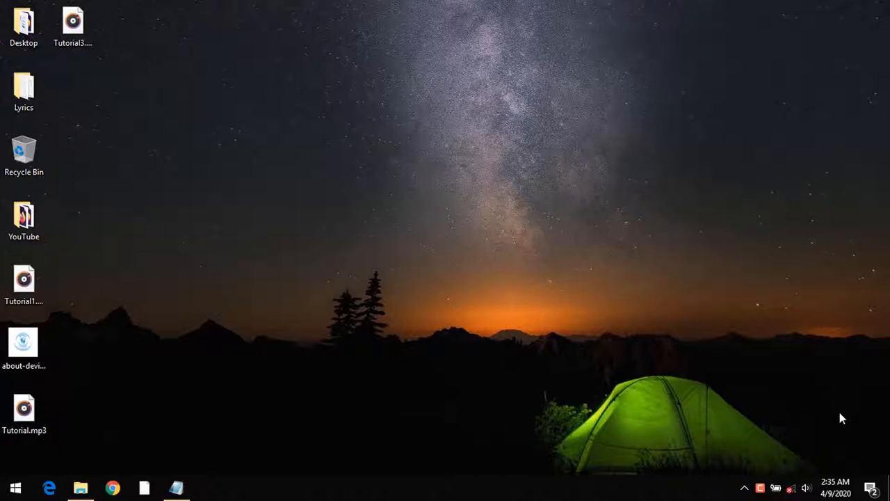
pyautogui.moveTo(511, 270)
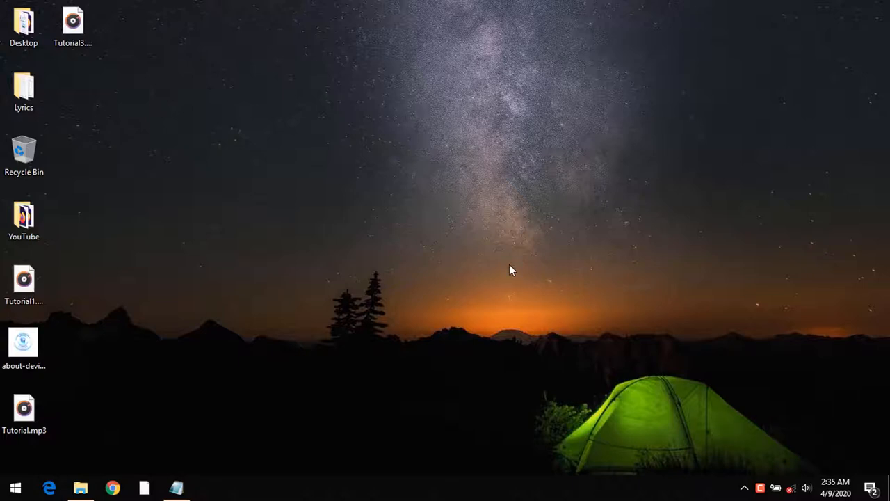
pyautogui.moveTo(252, 315)
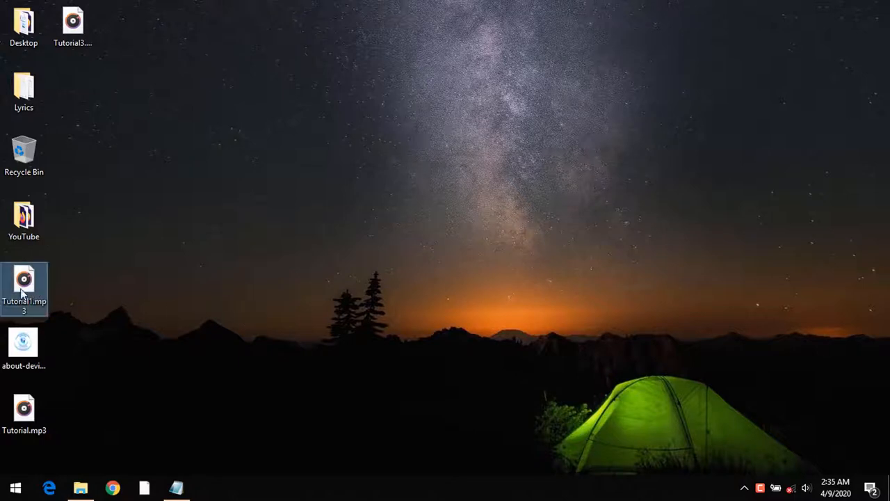
pyautogui.moveTo(24, 285)
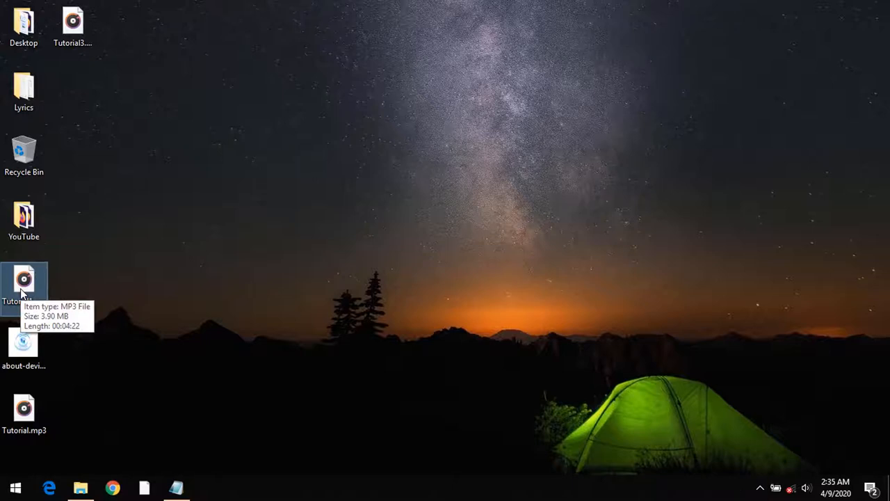
# Open Tutorial1.mp3 from the desktop in Mp3tag via its context menu
pyautogui.rightClick(24, 282)
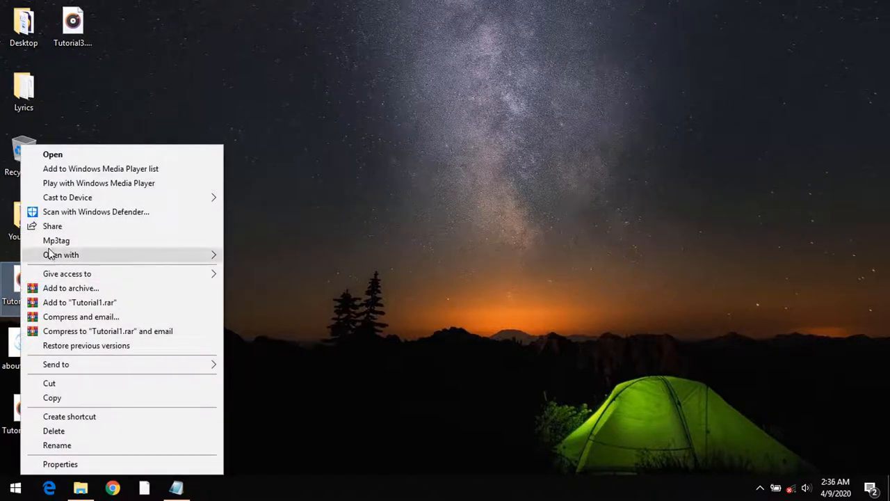
pyautogui.click(55, 240)
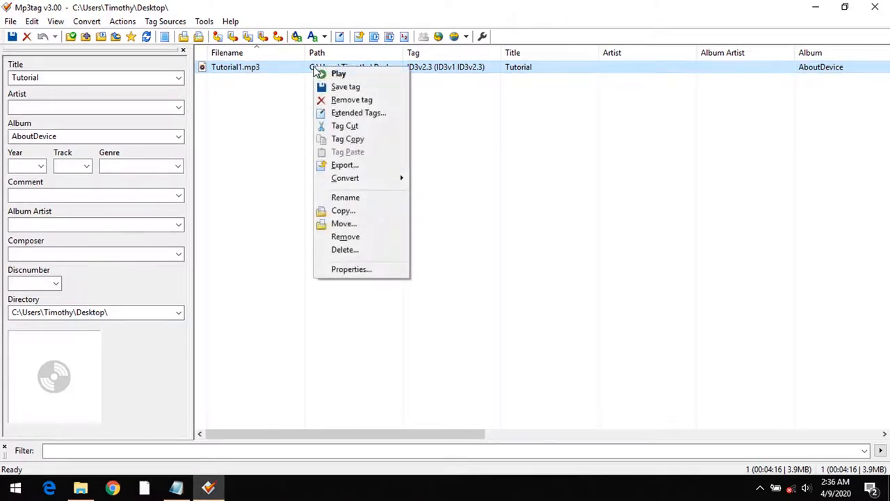
pyautogui.moveTo(358, 112)
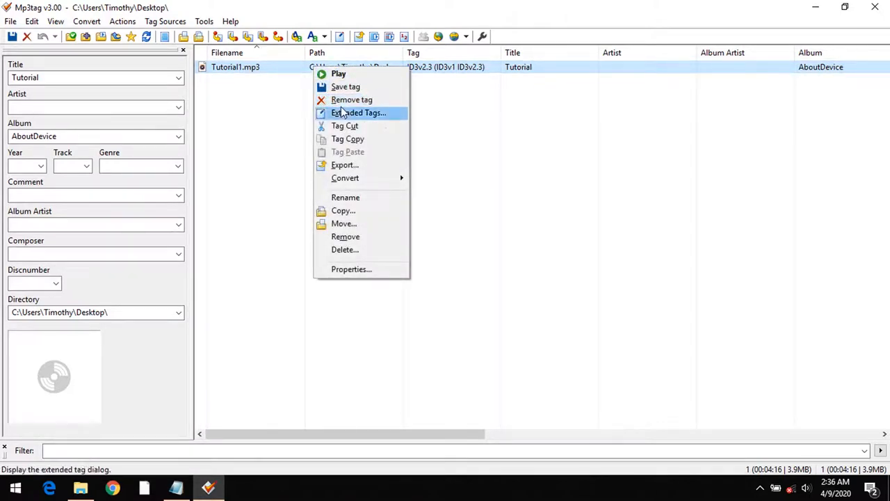
pyautogui.moveTo(351, 99)
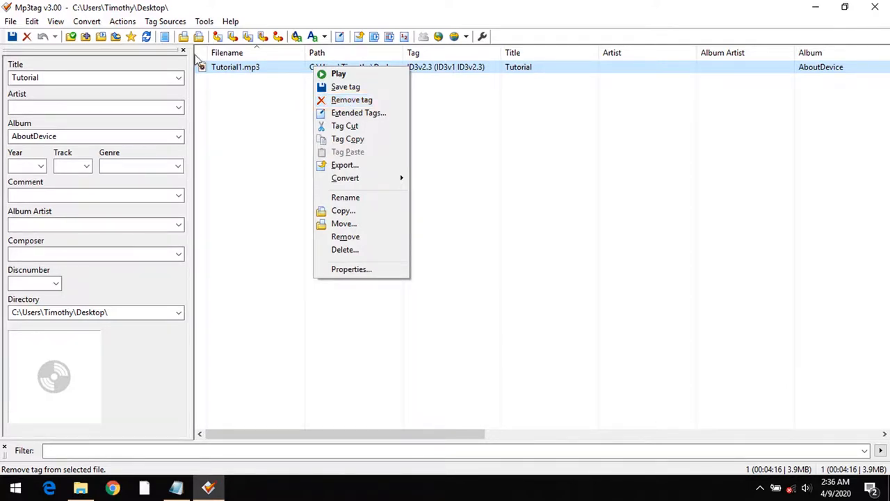
pyautogui.moveTo(345, 86)
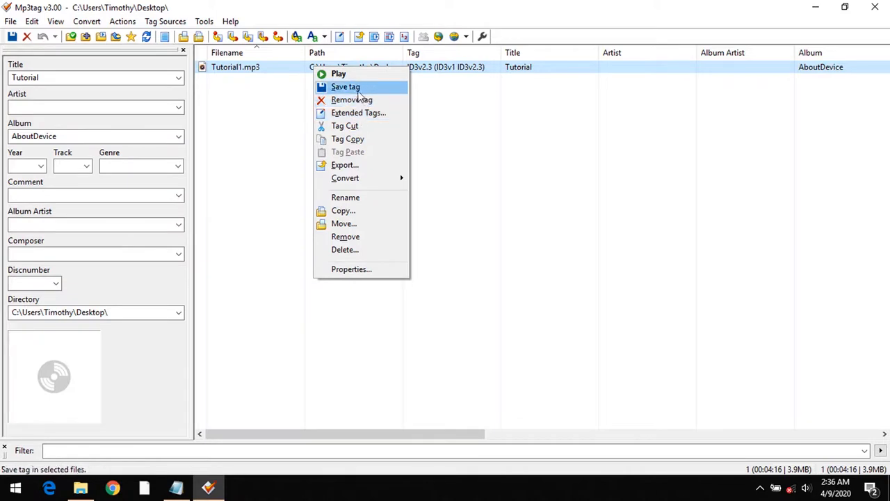
pyautogui.moveTo(352, 99)
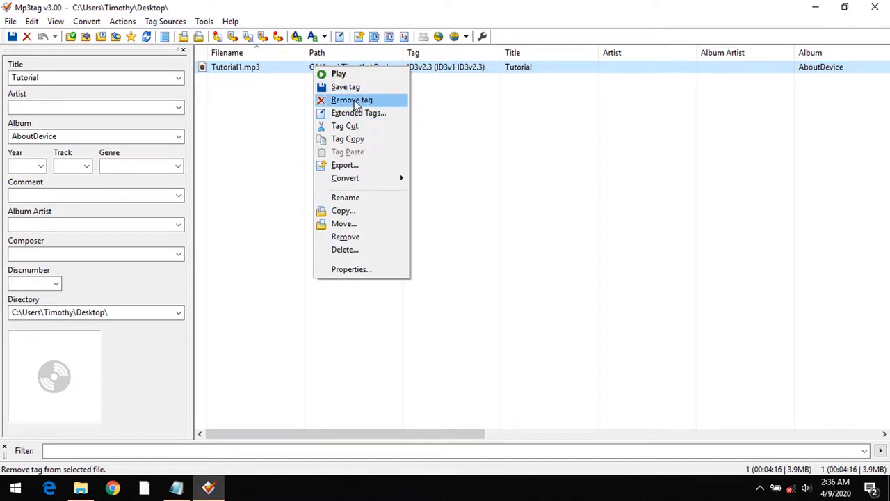
# Remove all tags from Tutorial1.mp3 and confirm the deletion
pyautogui.click(352, 100)
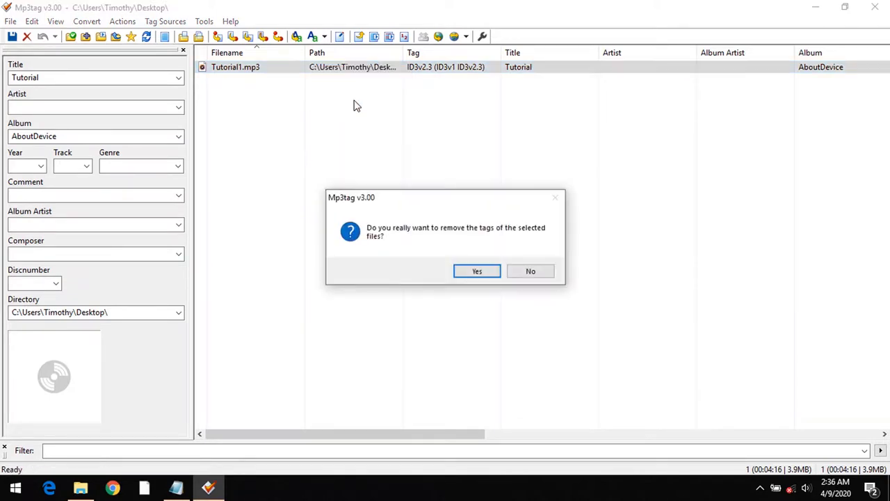
pyautogui.moveTo(484, 219)
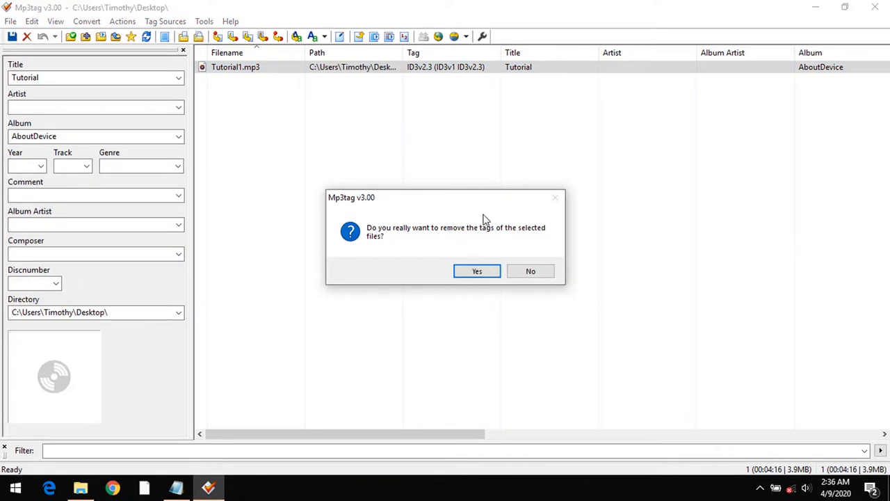
pyautogui.moveTo(539, 238)
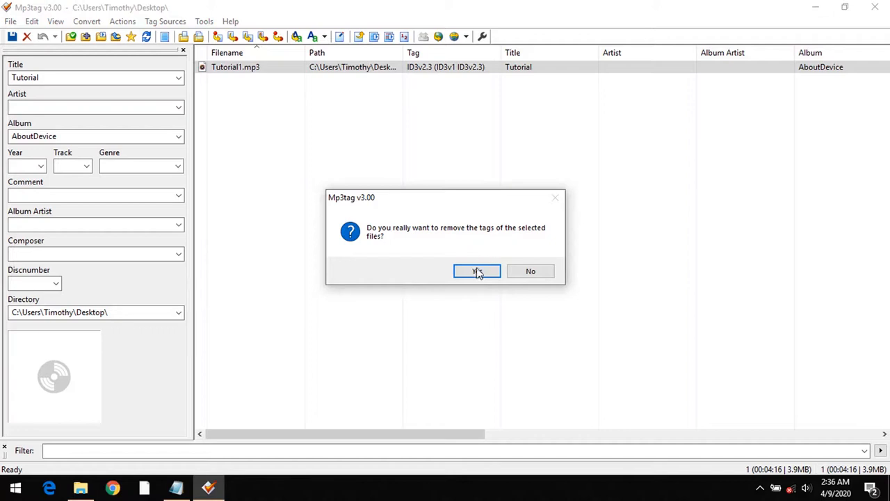
pyautogui.click(477, 270)
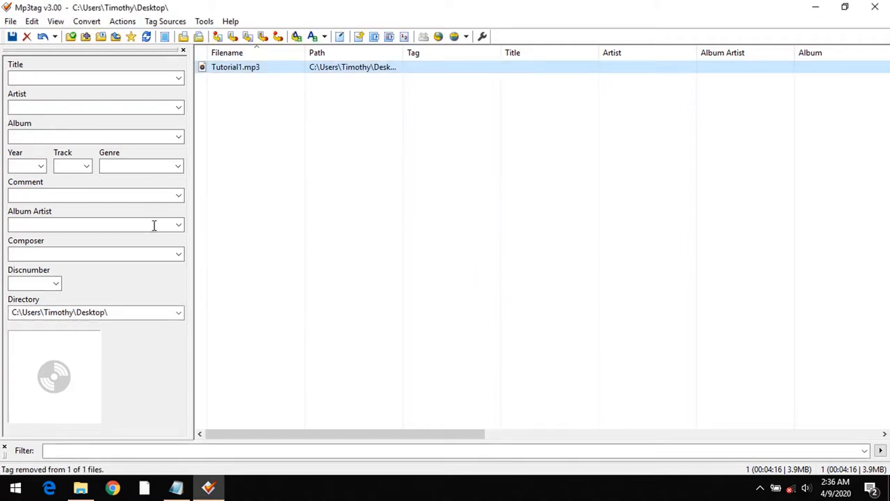